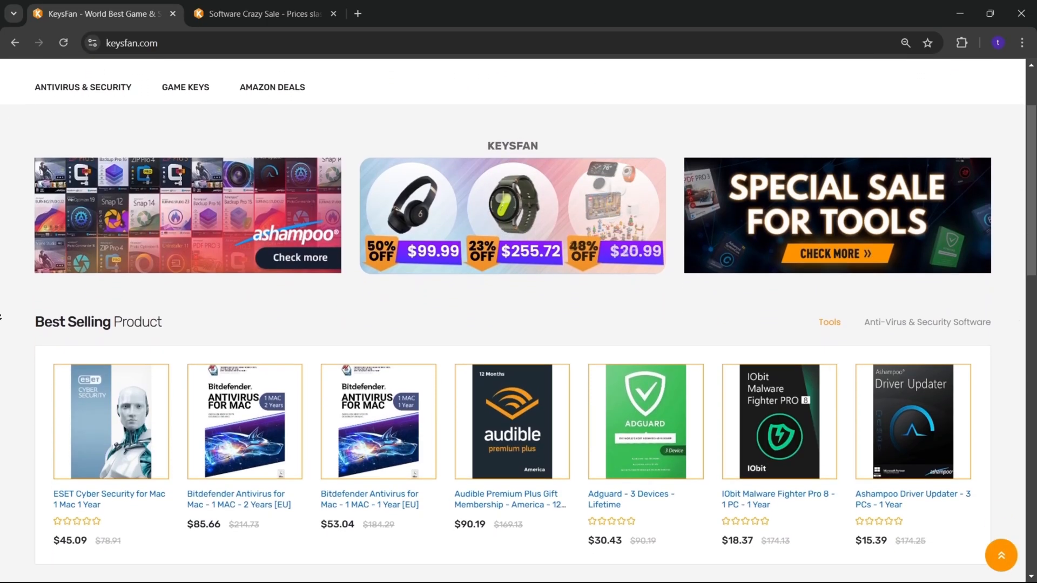
Scroll through the sale page's Windows, Office and Business Wholesale deals with coupons RTG52 and RTG62.
{"action": "scroll", "scroll_direction": "down", "scroll_amount": 3}
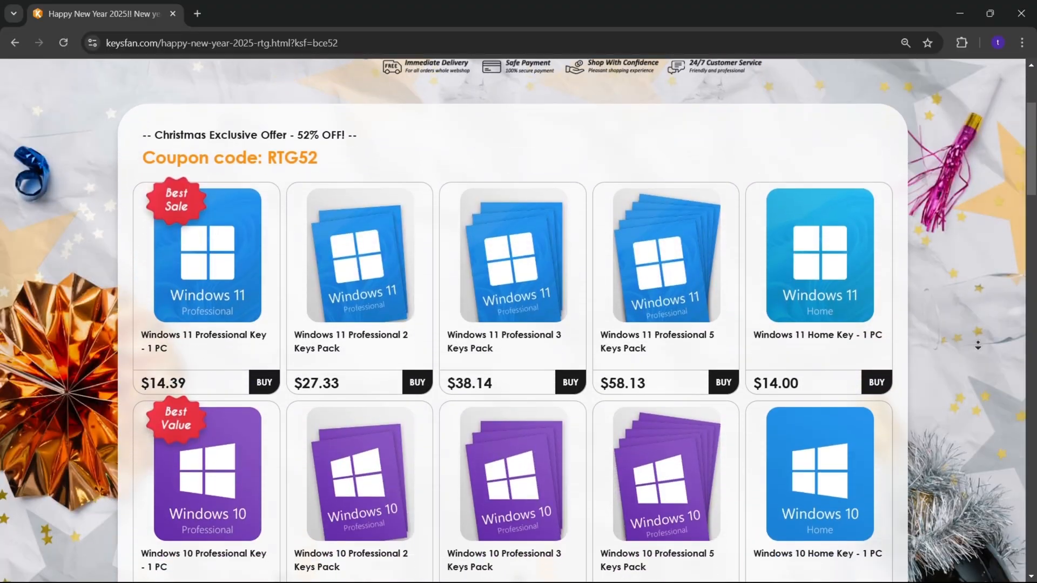
{"action": "scroll", "scroll_direction": "down", "scroll_amount": 3}
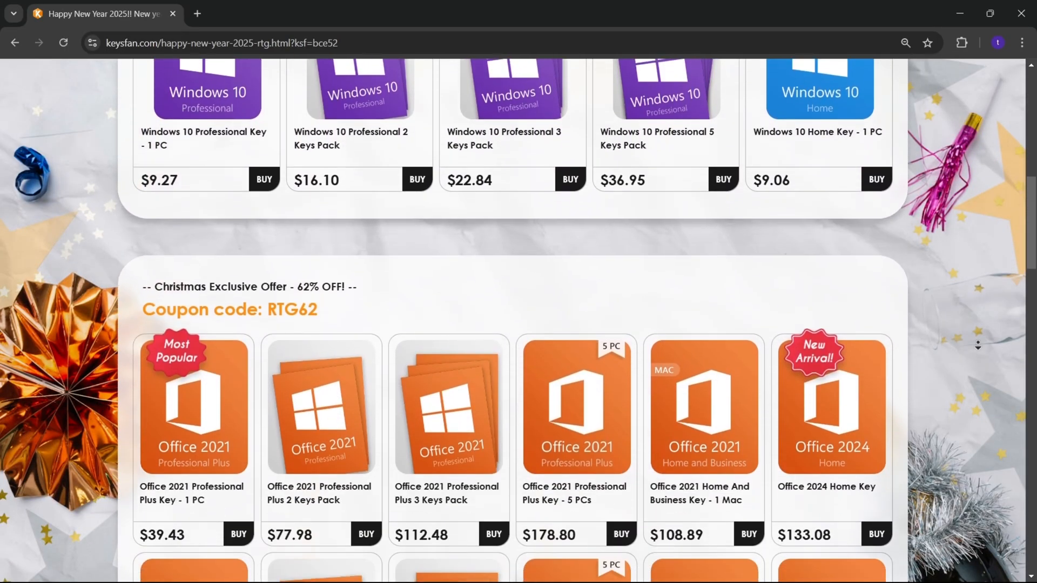
{"action": "scroll", "scroll_direction": "down", "scroll_amount": 3}
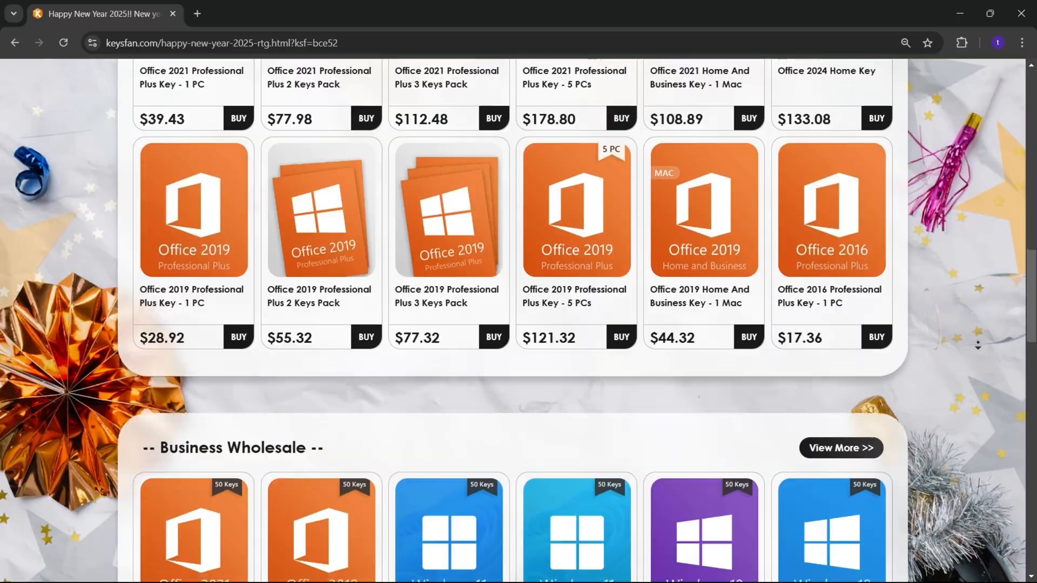
{"action": "scroll", "scroll_direction": "up", "scroll_amount": 3}
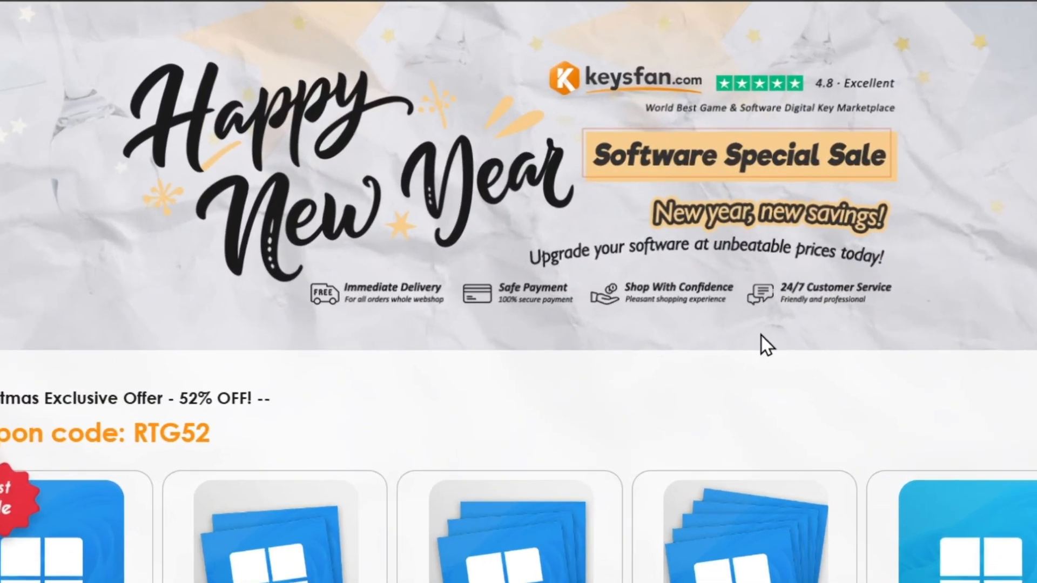
{"action": "mouse_move", "coordinate": [864, 339]}
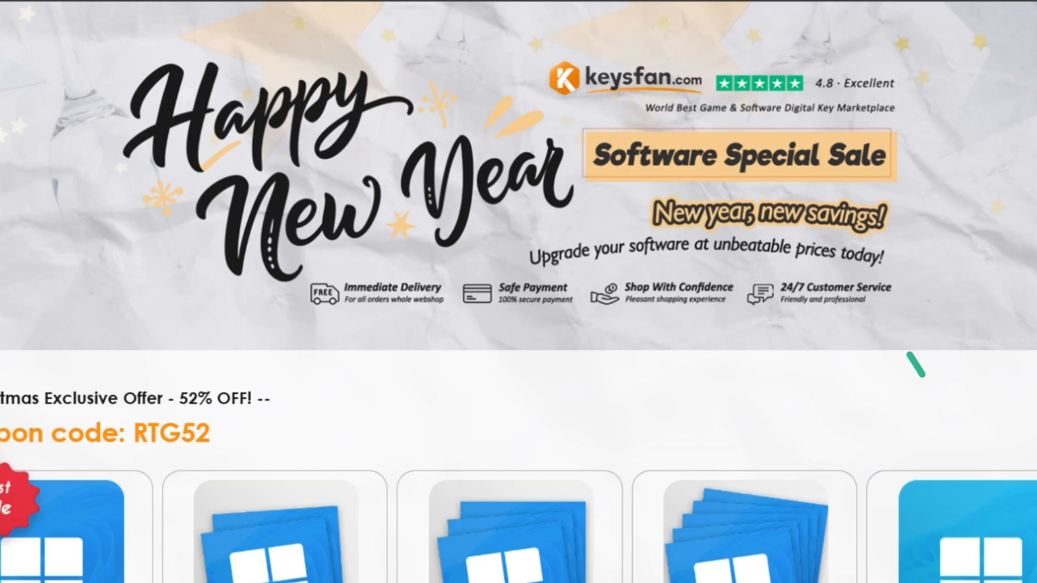
{"action": "mouse_move", "coordinate": [916, 367]}
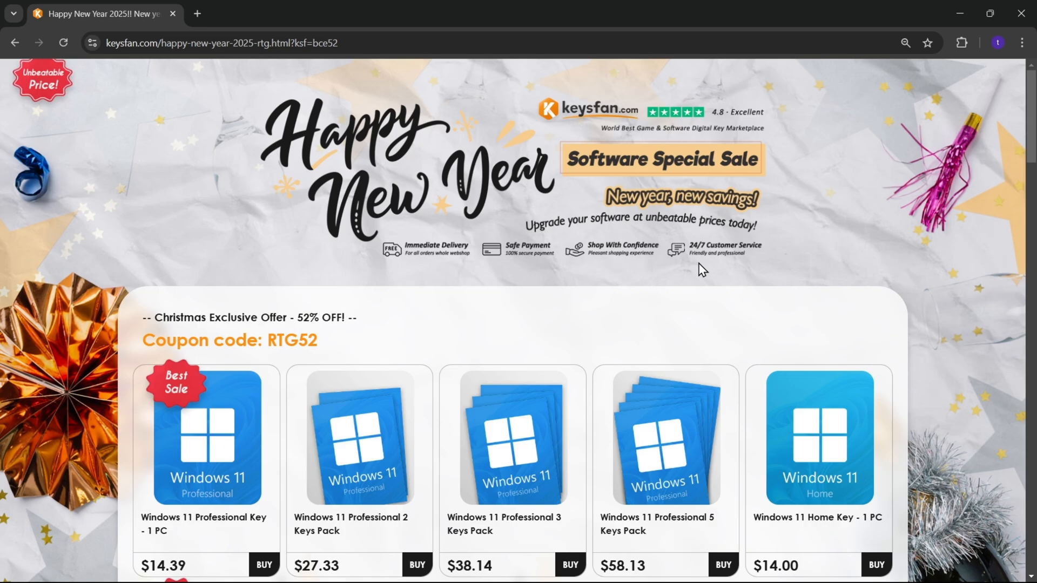
{"action": "mouse_move", "coordinate": [620, 218]}
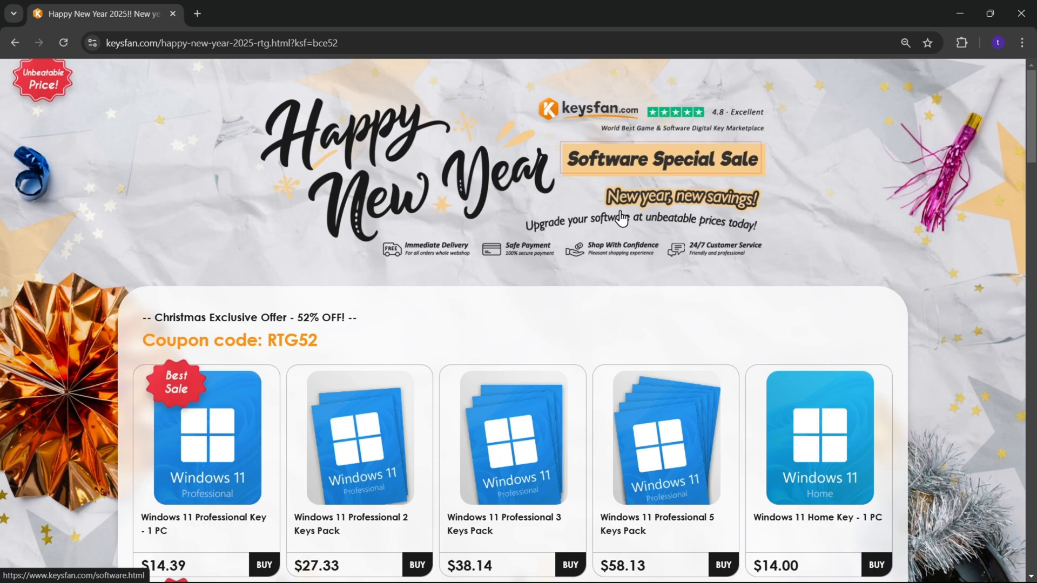
{"action": "mouse_move", "coordinate": [324, 320]}
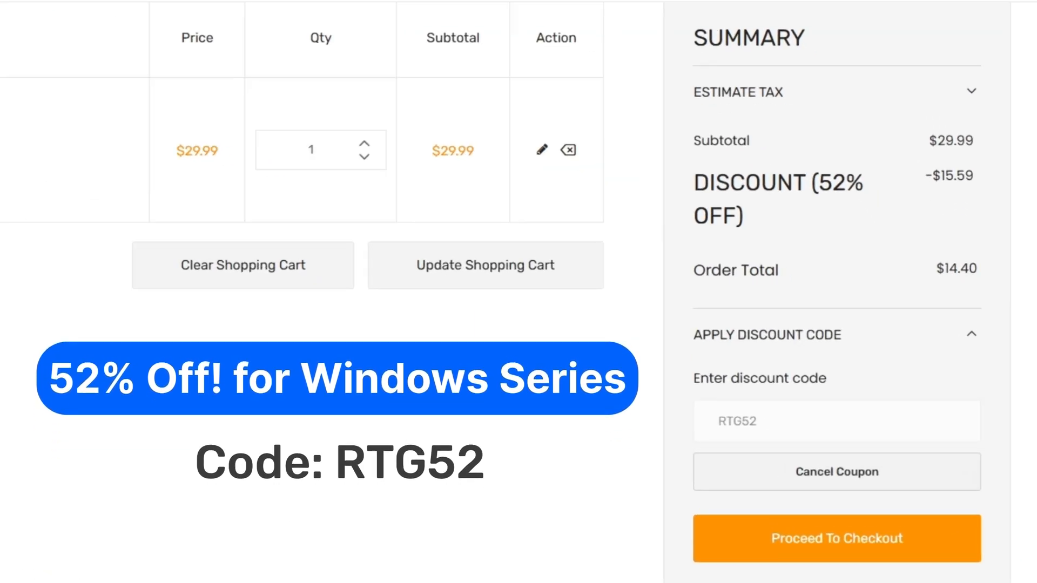
Add the Office 2021 Professional Plus key to the cart, applying RTG62 to cut $107.25 to $40.75.
{"action": "left_click", "coordinate": [690, 323]}
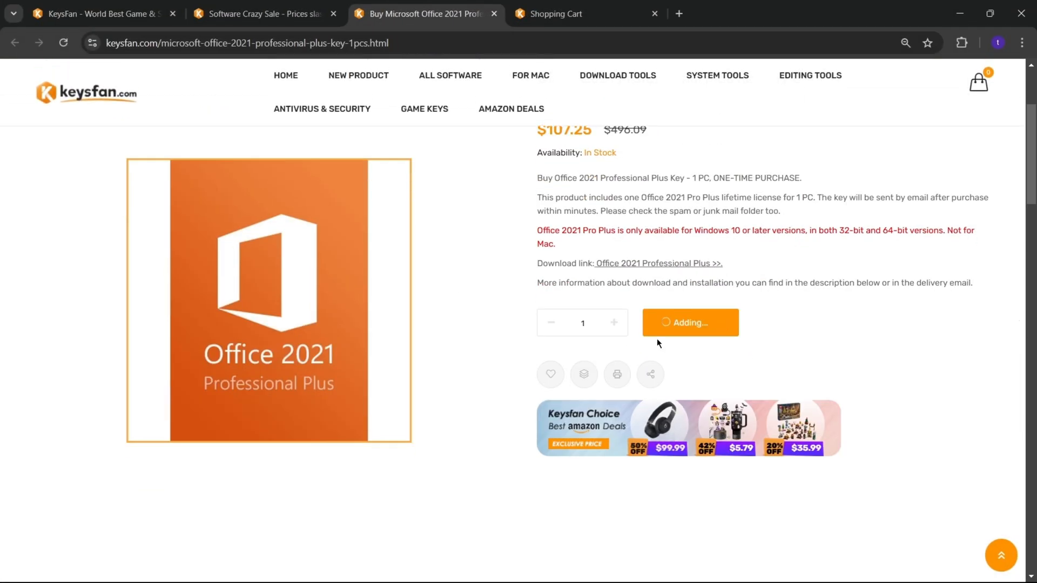
{"action": "left_click", "coordinate": [689, 323]}
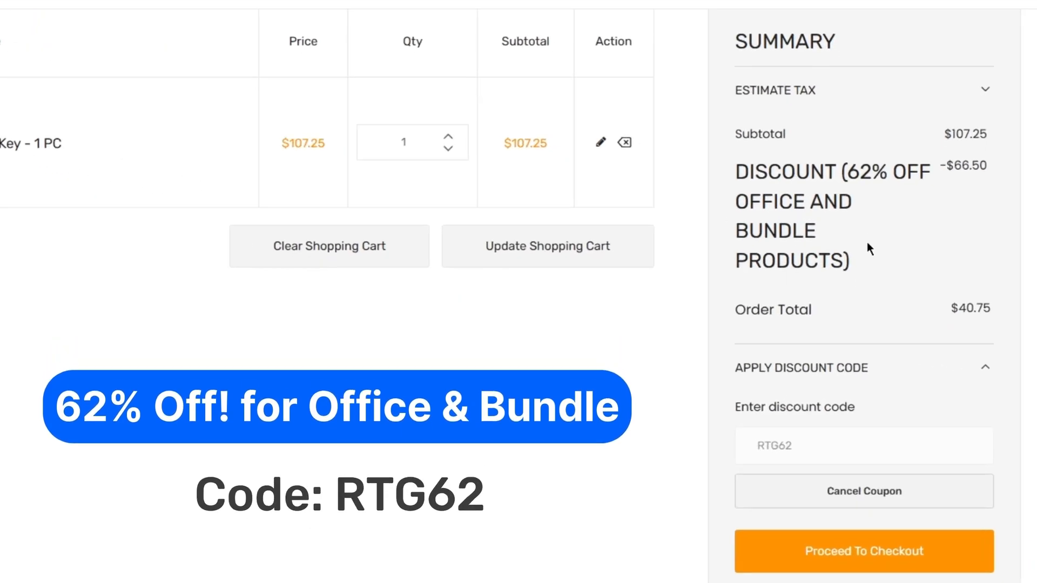